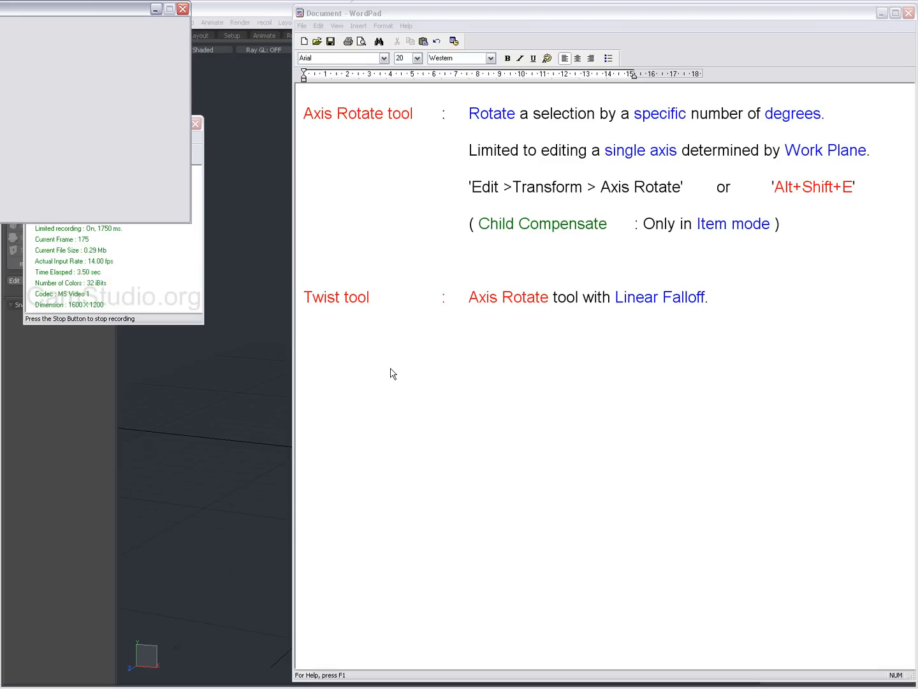
pyautogui.moveTo(360, 133)
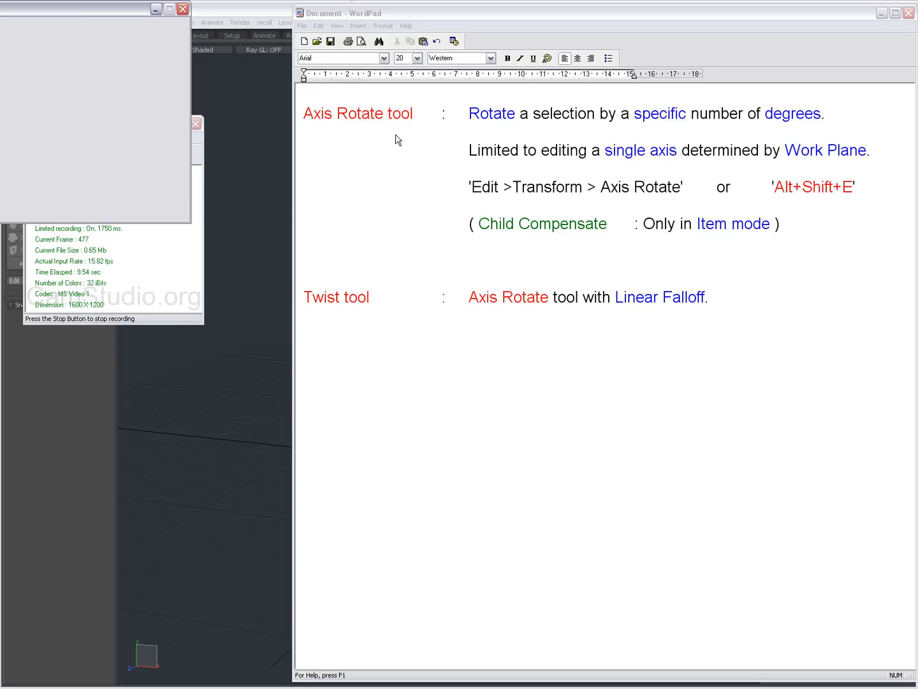
pyautogui.moveTo(380, 143)
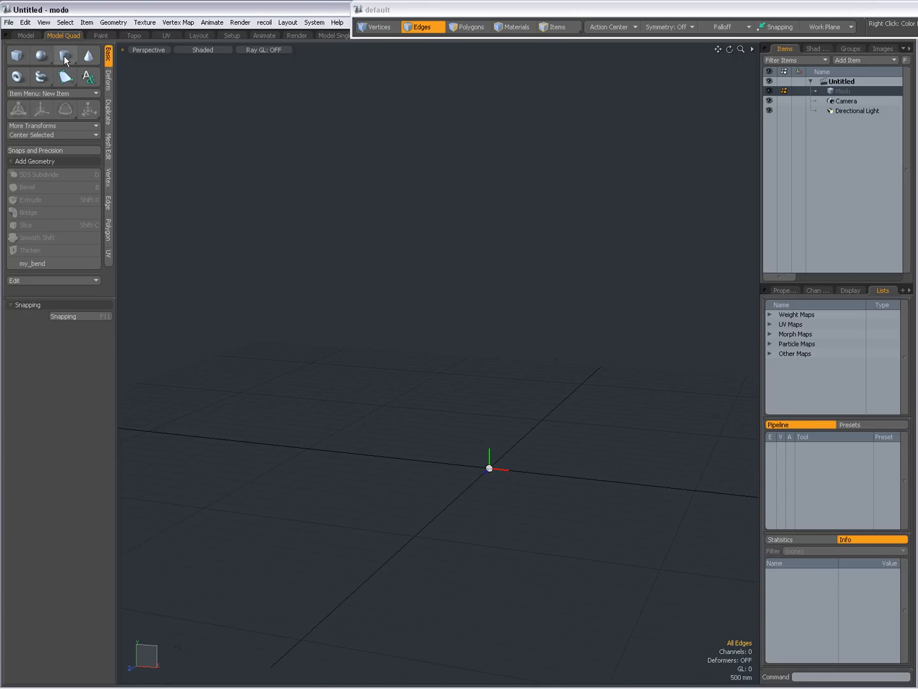
# Create a cylinder primitive at the origin and make it taller and narrower.
pyautogui.click(64, 55)
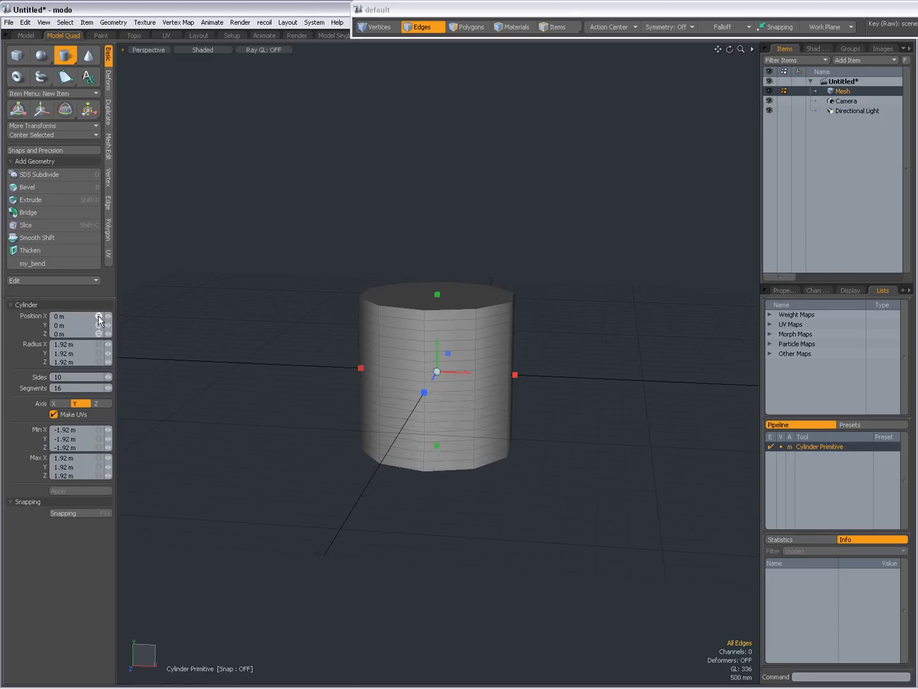
pyautogui.click(436, 296)
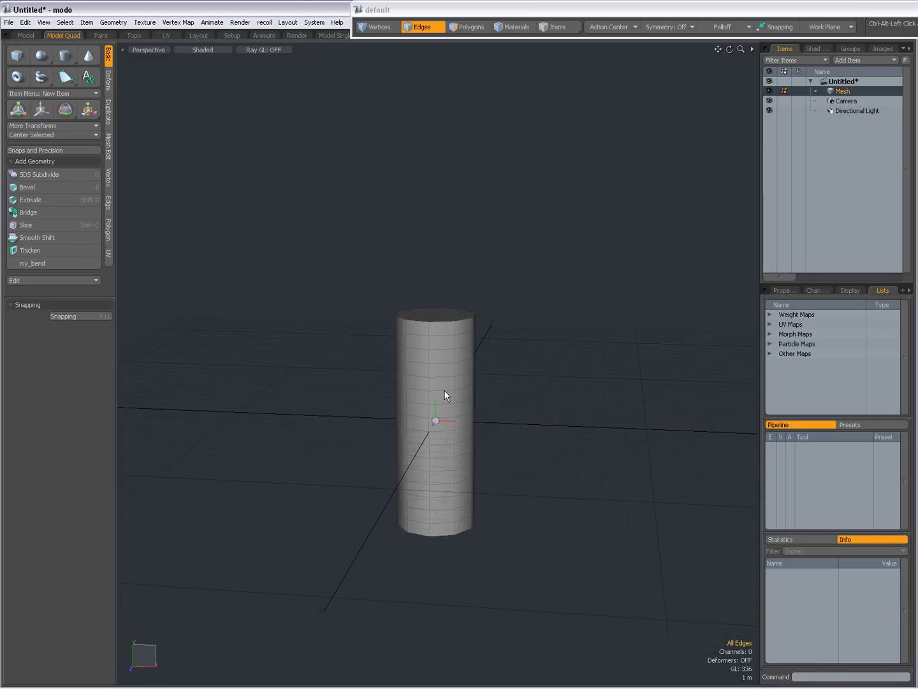
pyautogui.moveTo(388, 352)
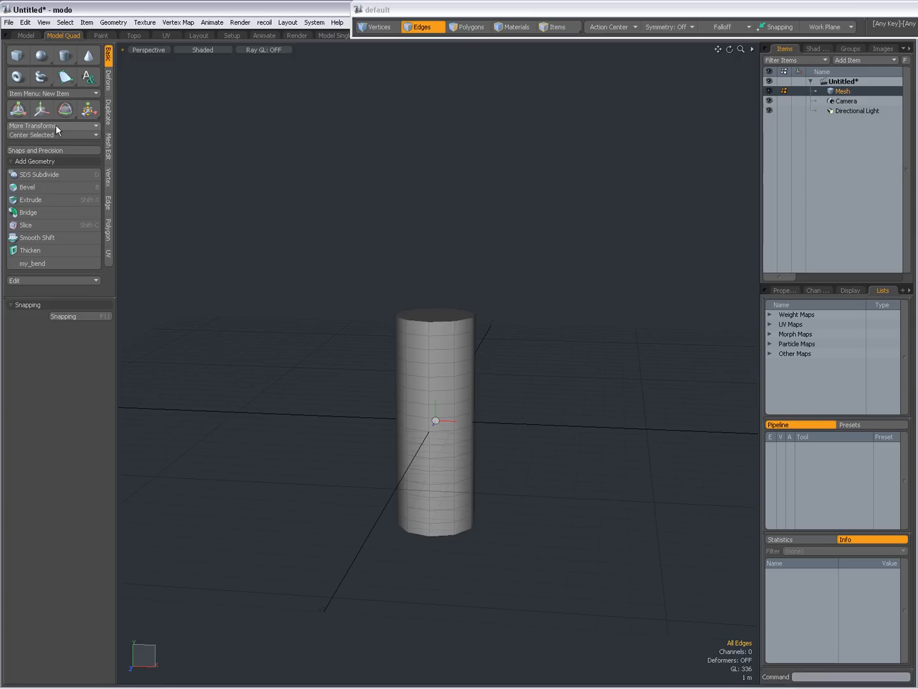
pyautogui.moveTo(58, 129)
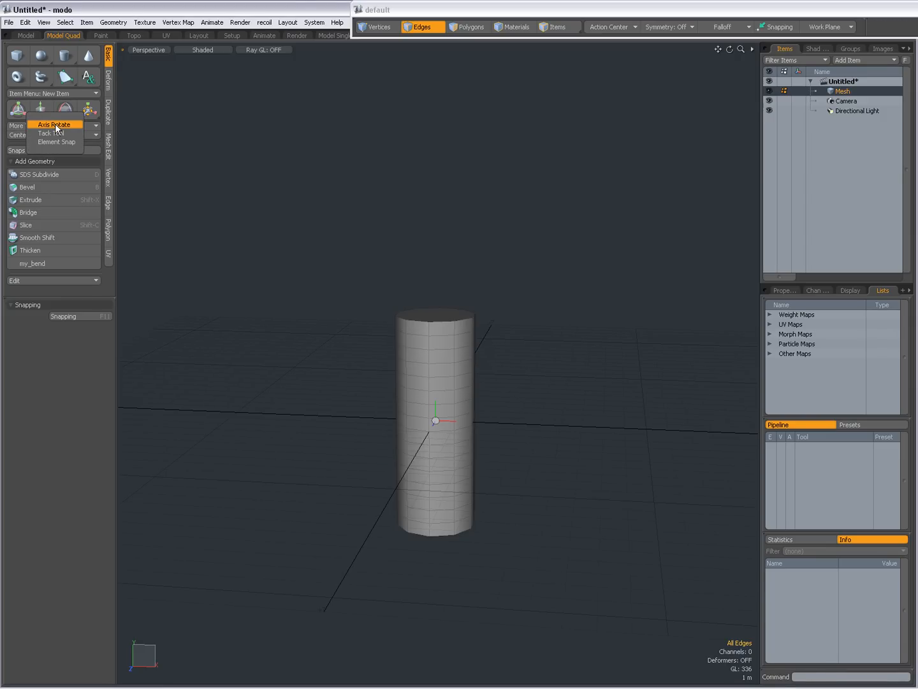
# Activate Axis Rotate from More Transforms and show its ring around the cylinder.
pyautogui.click(54, 125)
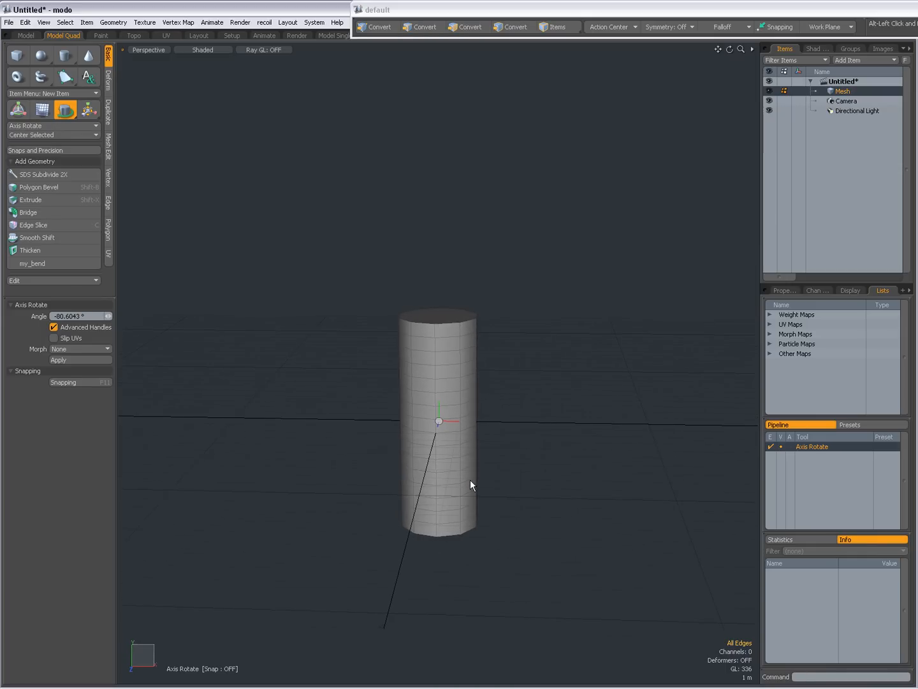
pyautogui.click(421, 27)
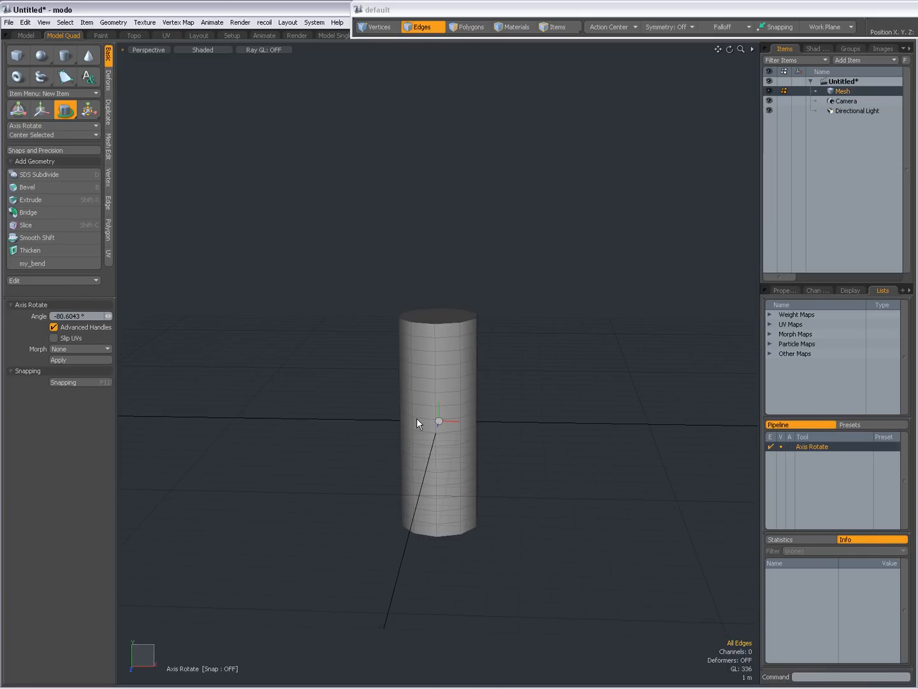
pyautogui.moveTo(159, 670)
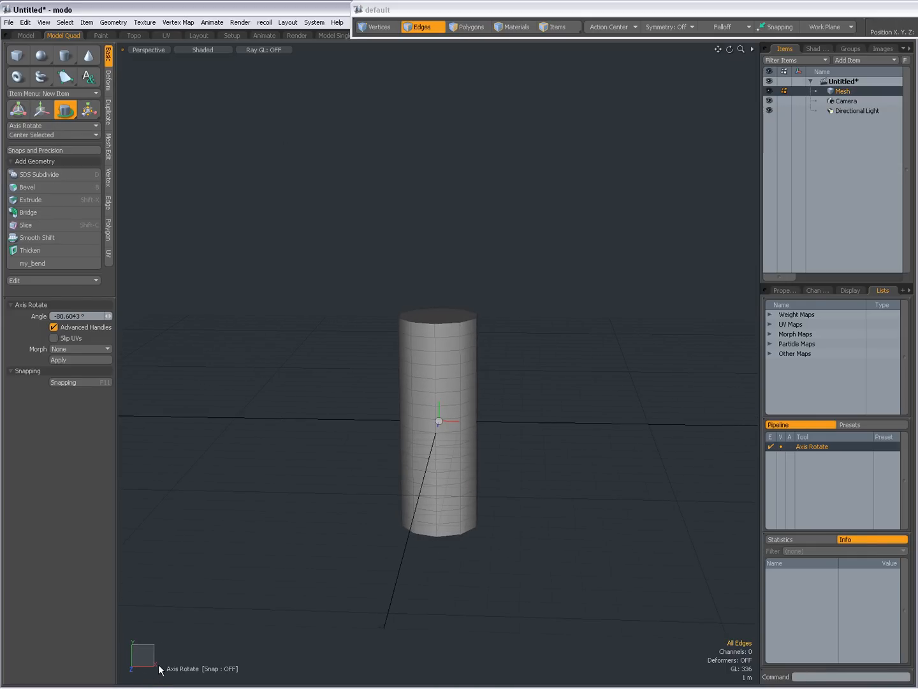
pyautogui.moveTo(161, 670)
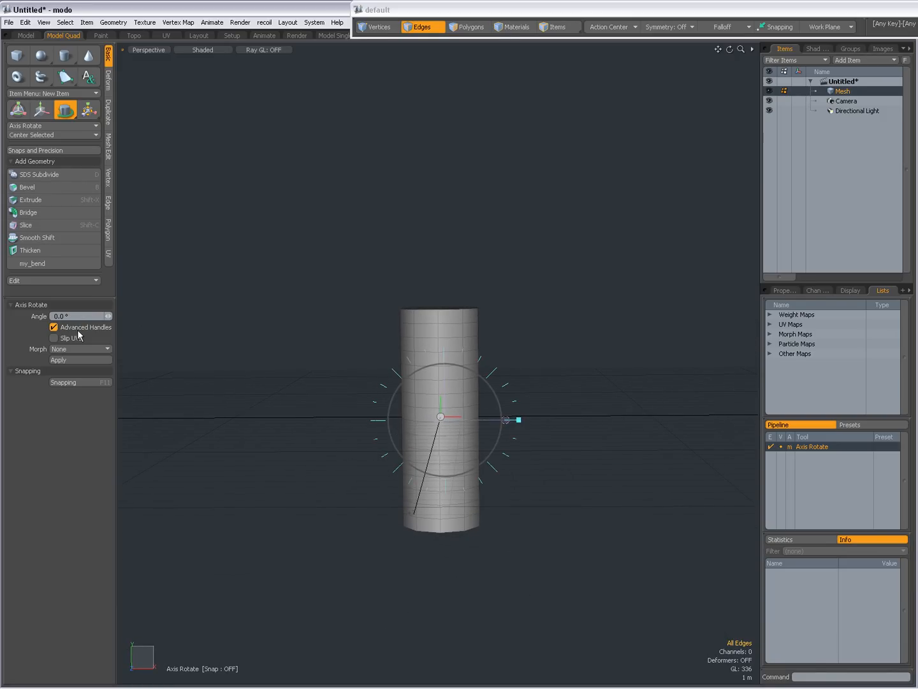
pyautogui.moveTo(54, 327)
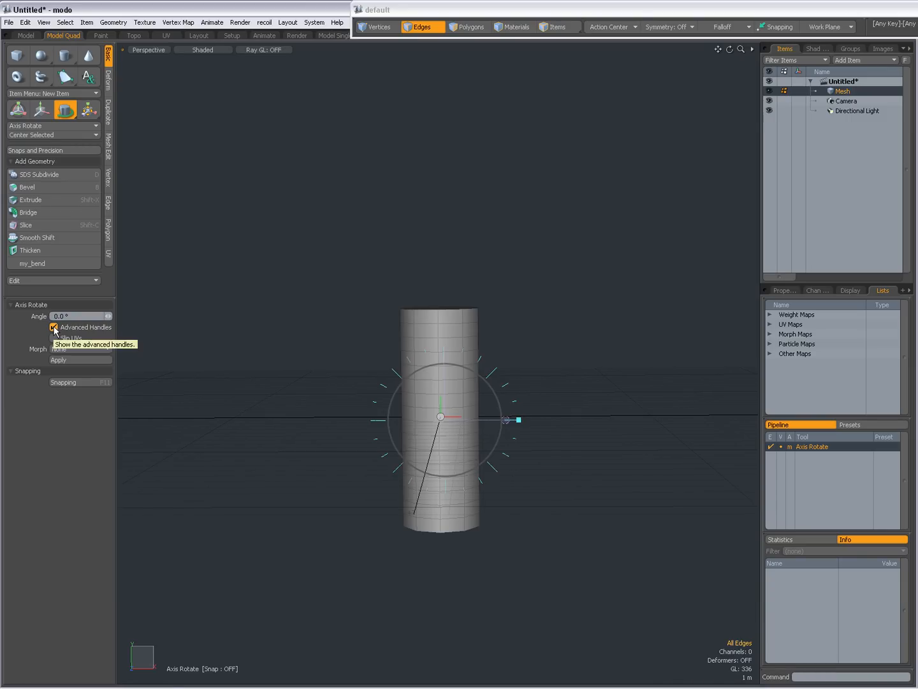
# Disable Advanced Handles and drag the rotation ring until the cylinder tilts about 10.5 degrees.
pyautogui.click(54, 327)
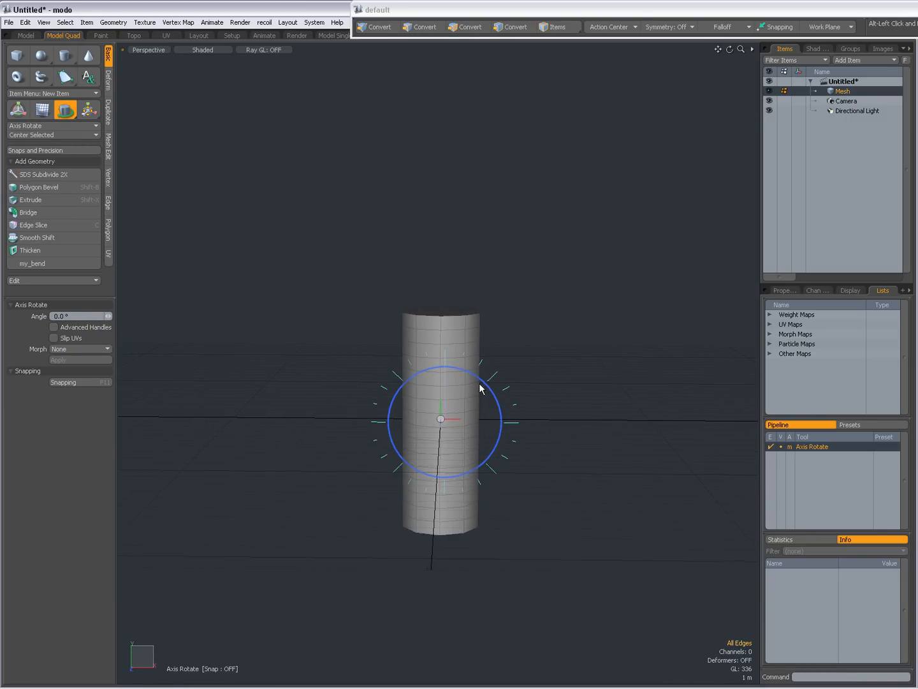
pyautogui.moveTo(485, 370); pyautogui.dragTo(470, 386)
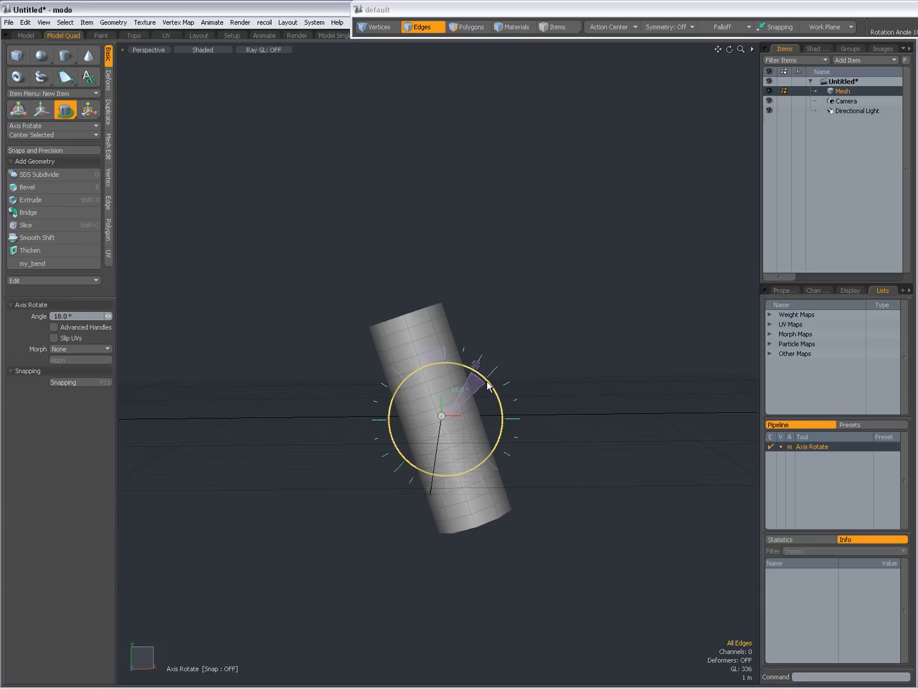
pyautogui.moveTo(476, 363); pyautogui.dragTo(491, 385)
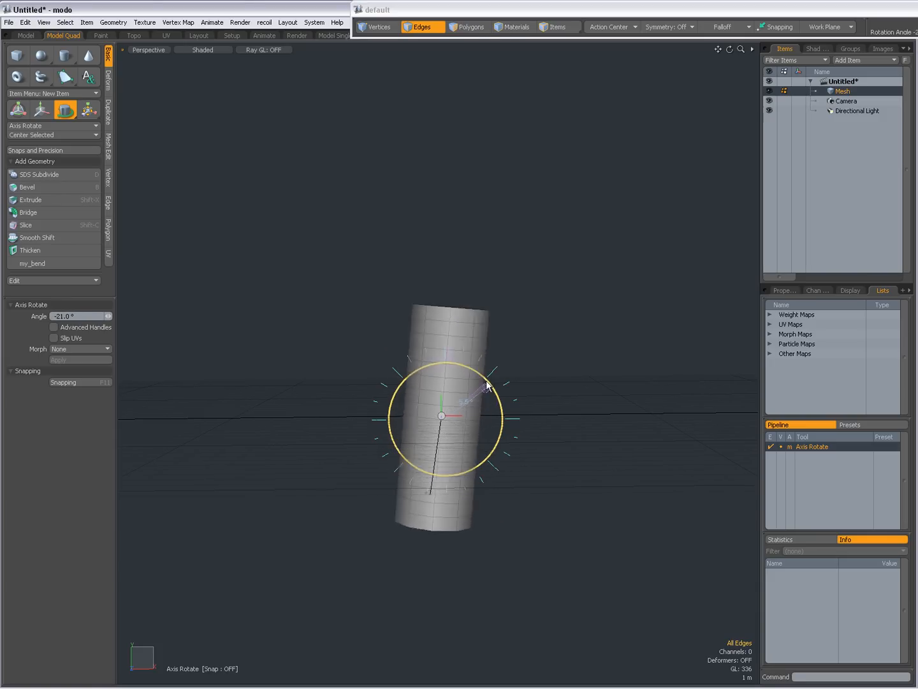
pyautogui.moveTo(495, 383); pyautogui.dragTo(488, 387)
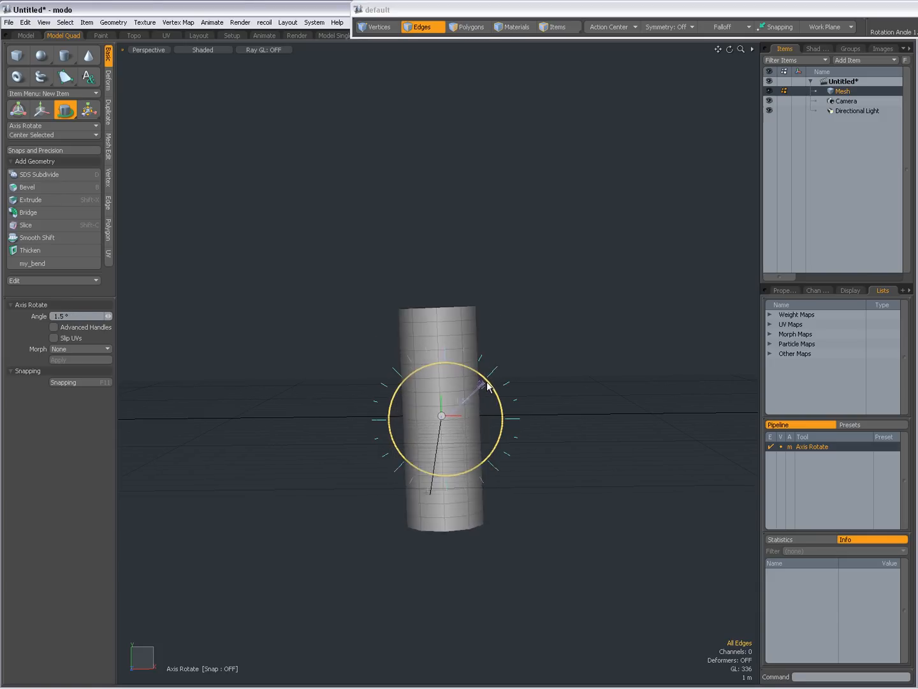
pyautogui.moveTo(487, 385); pyautogui.dragTo(472, 402)
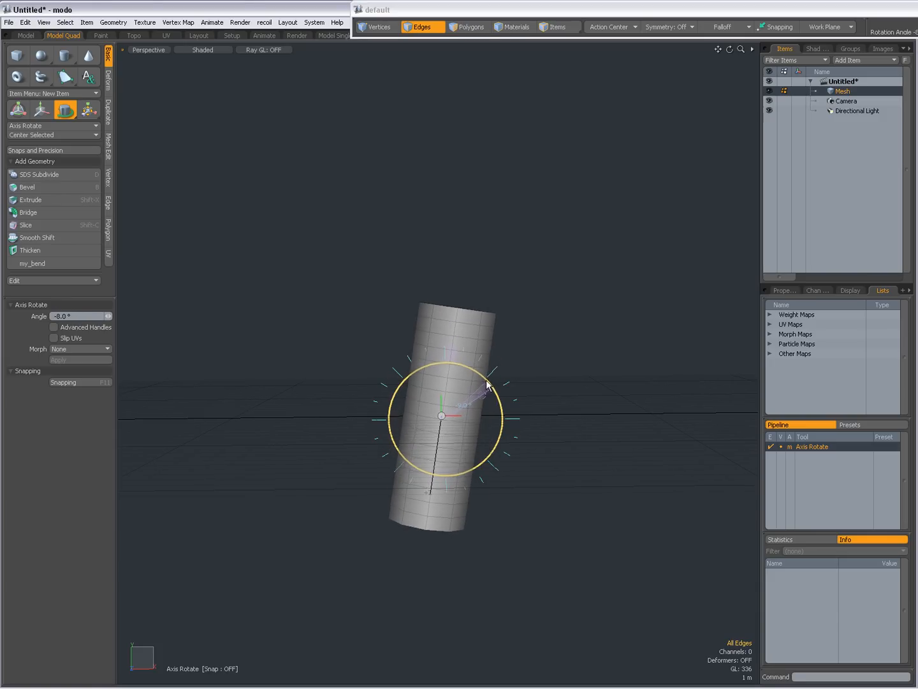
pyautogui.moveTo(488, 385); pyautogui.dragTo(521, 373)
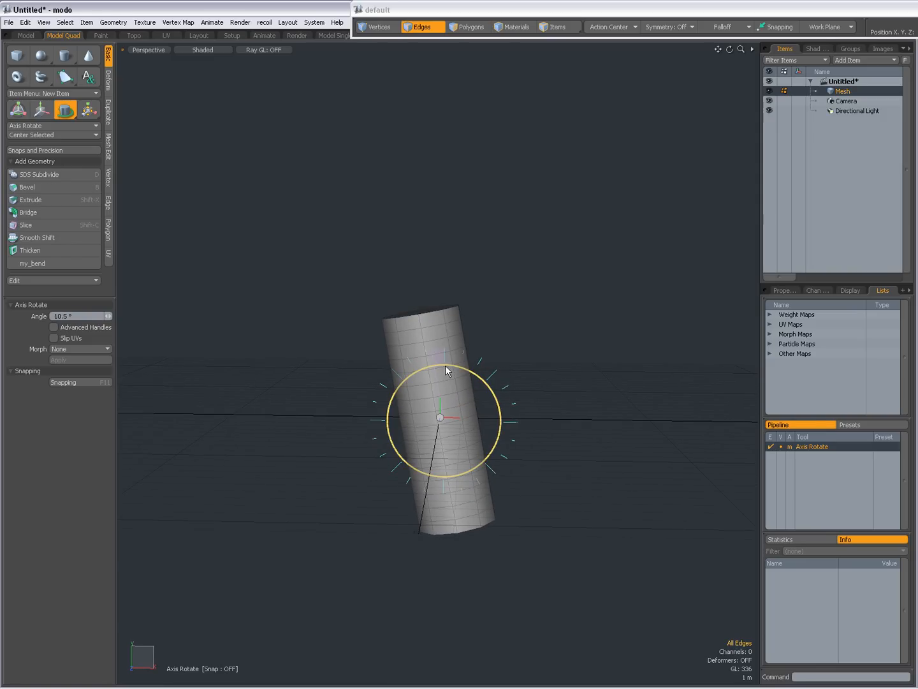
# Select the top polygons, grow the selection and re-enter Axis Rotate on them.
pyautogui.click(471, 27)
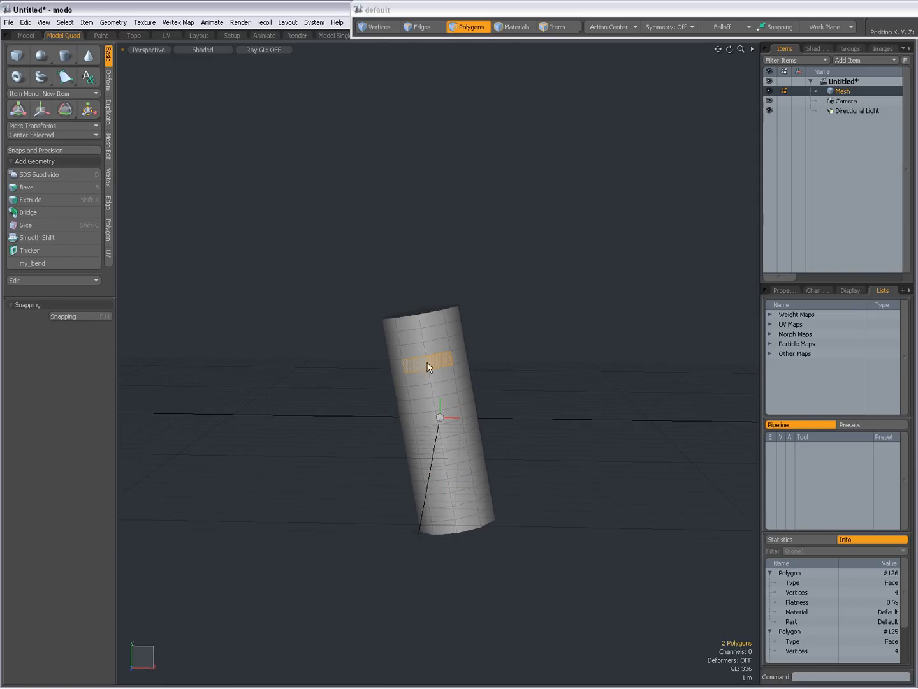
pyautogui.click(64, 22)
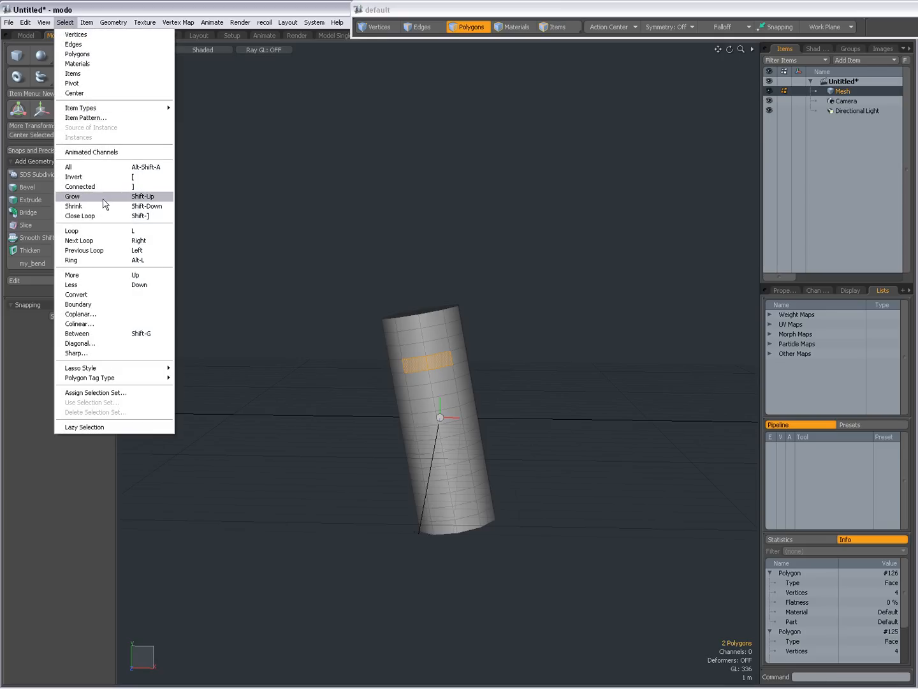
pyautogui.click(71, 196)
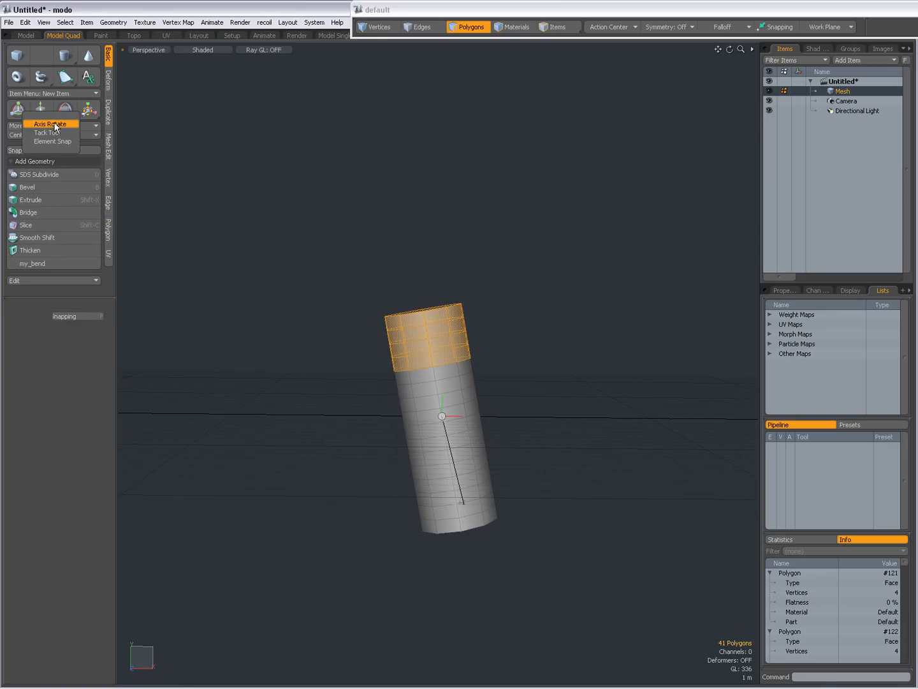
pyautogui.click(50, 123)
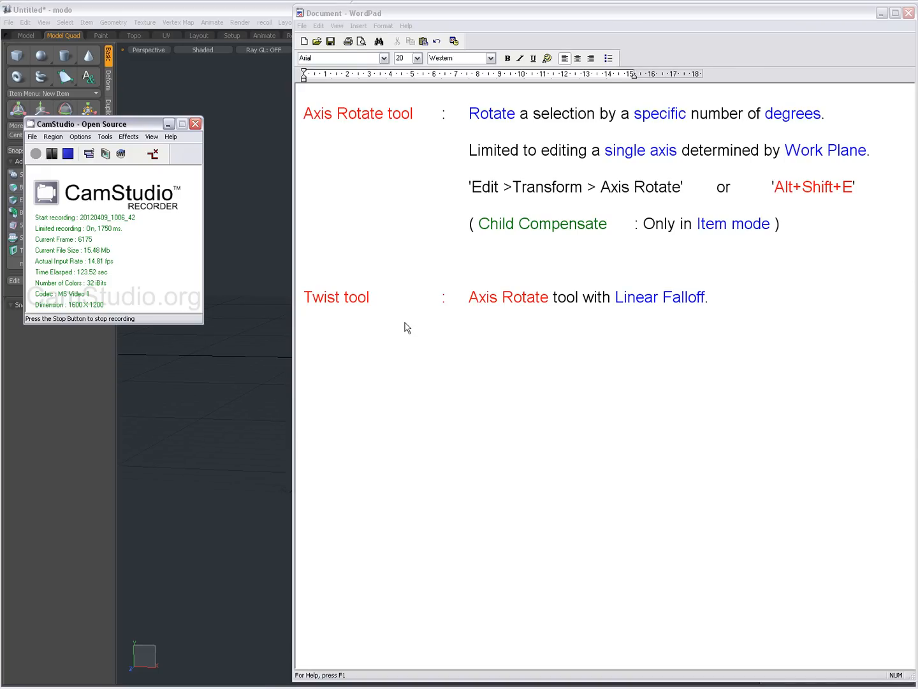
pyautogui.moveTo(332, 128)
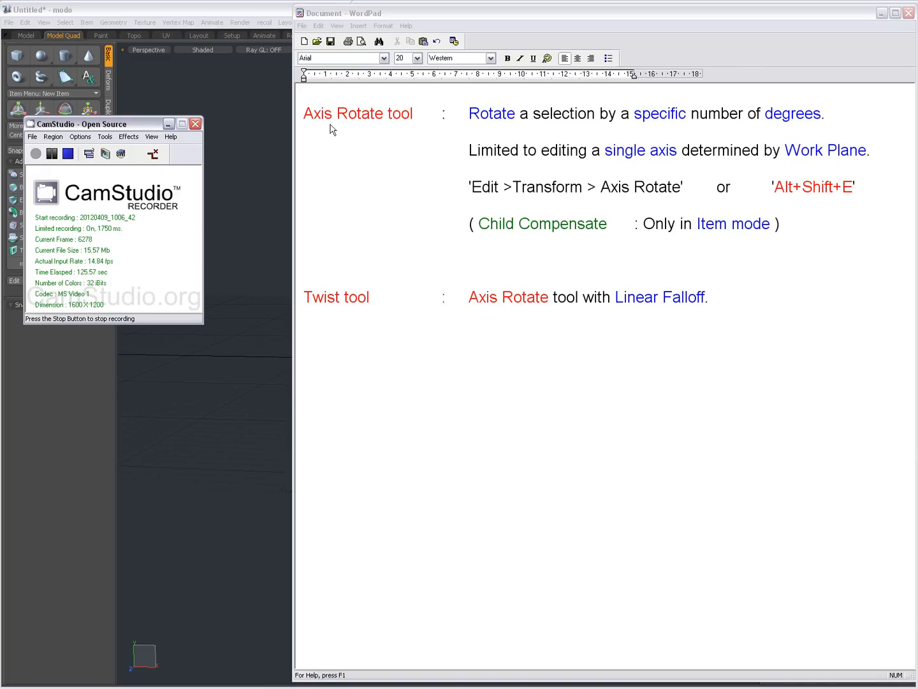
pyautogui.moveTo(576, 135)
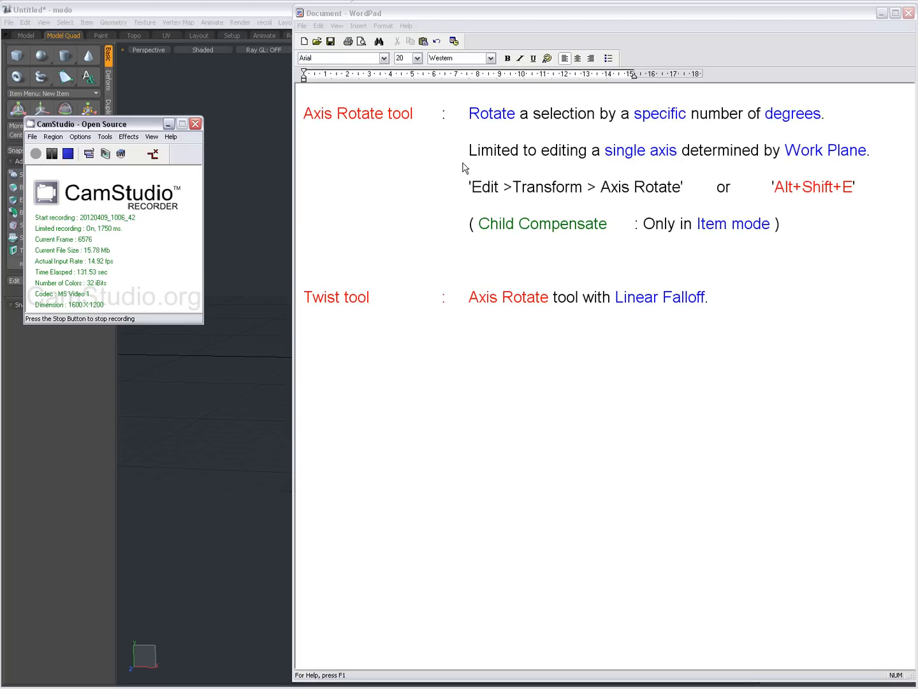
pyautogui.moveTo(668, 172)
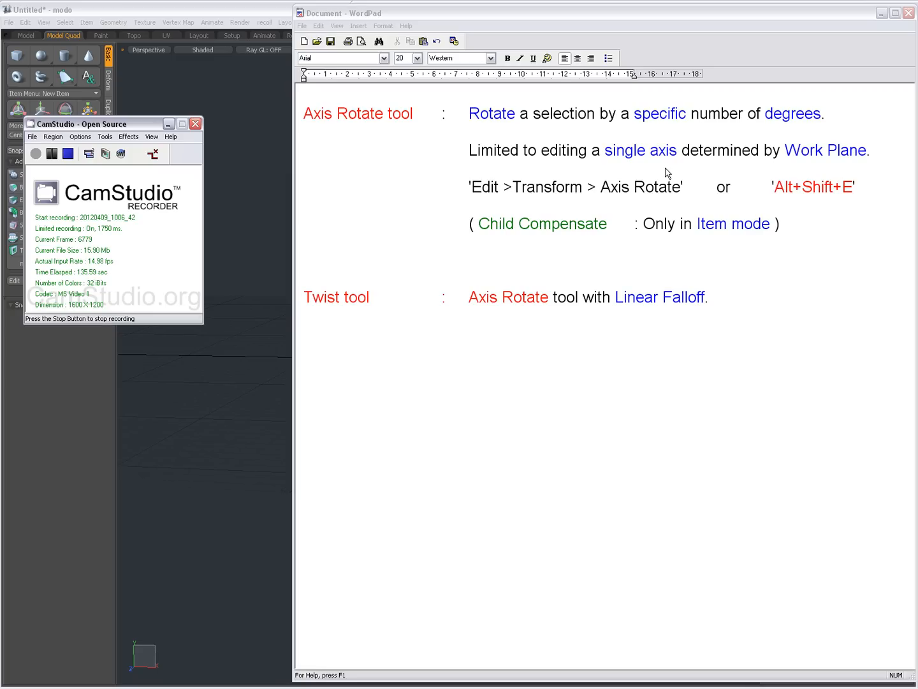
pyautogui.moveTo(699, 164)
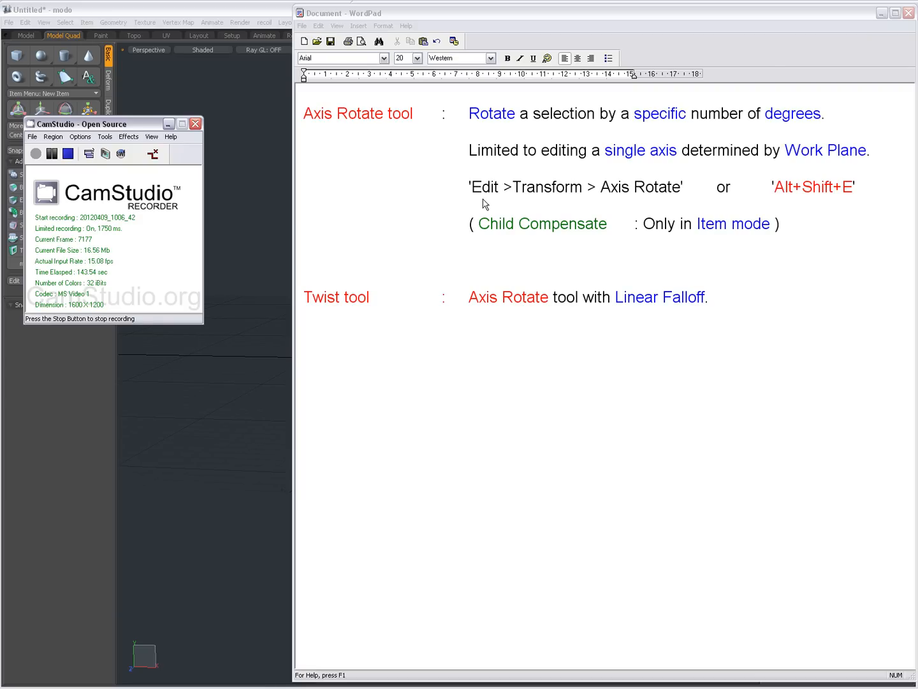
pyautogui.moveTo(681, 204)
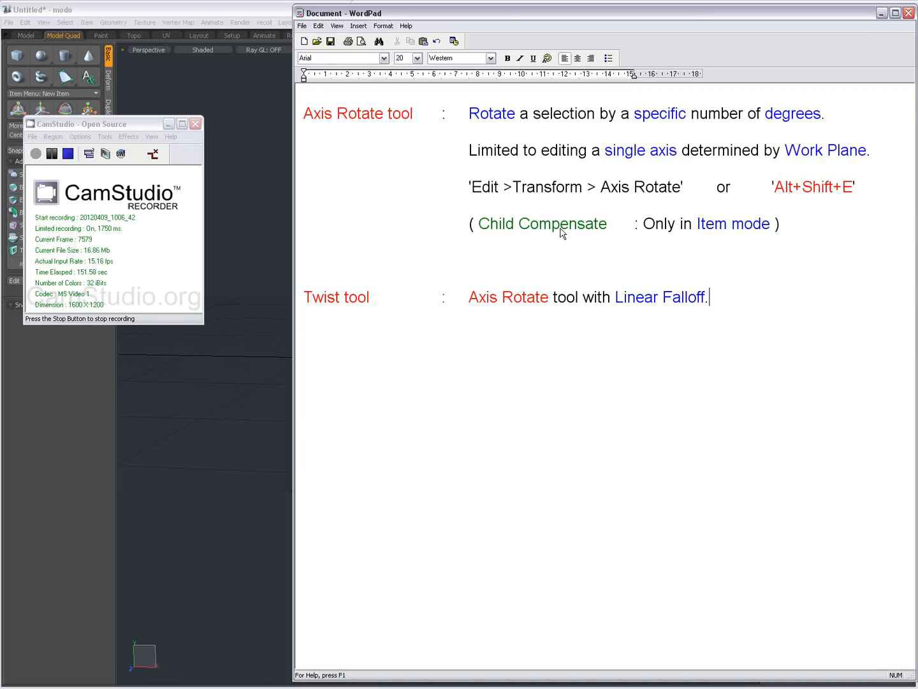
# Remove the Child Compensate line from the WordPad Axis Rotate notes.
pyautogui.moveTo(471, 223); pyautogui.dragTo(730, 223)
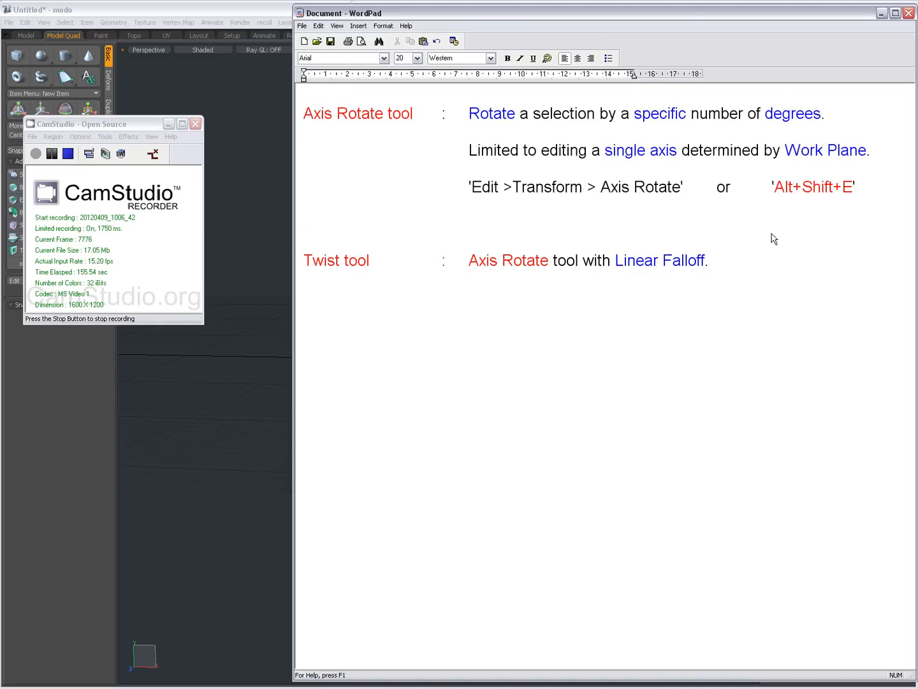
pyautogui.click(469, 224)
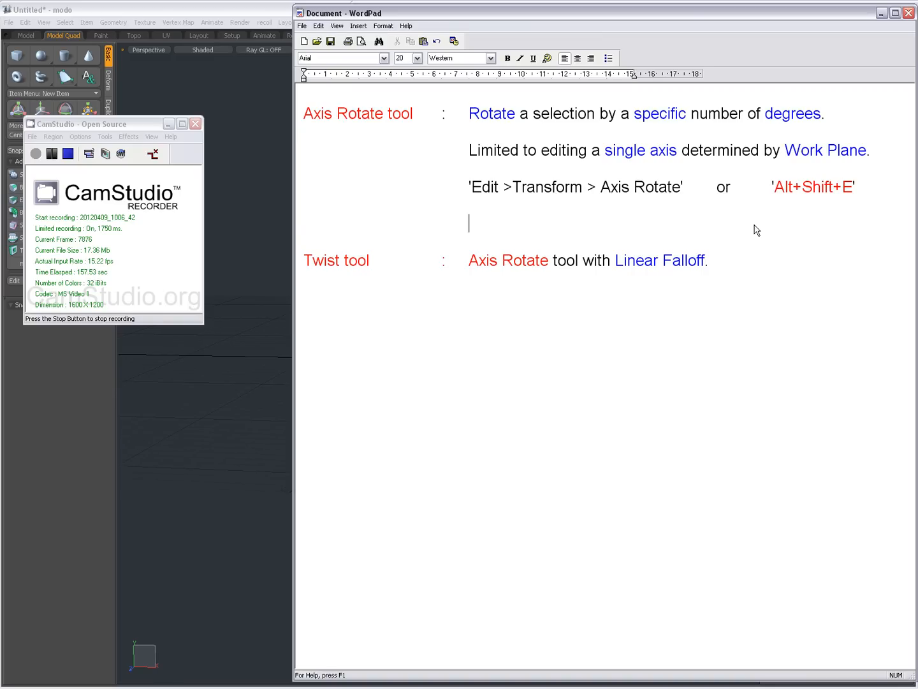
pyautogui.moveTo(737, 222)
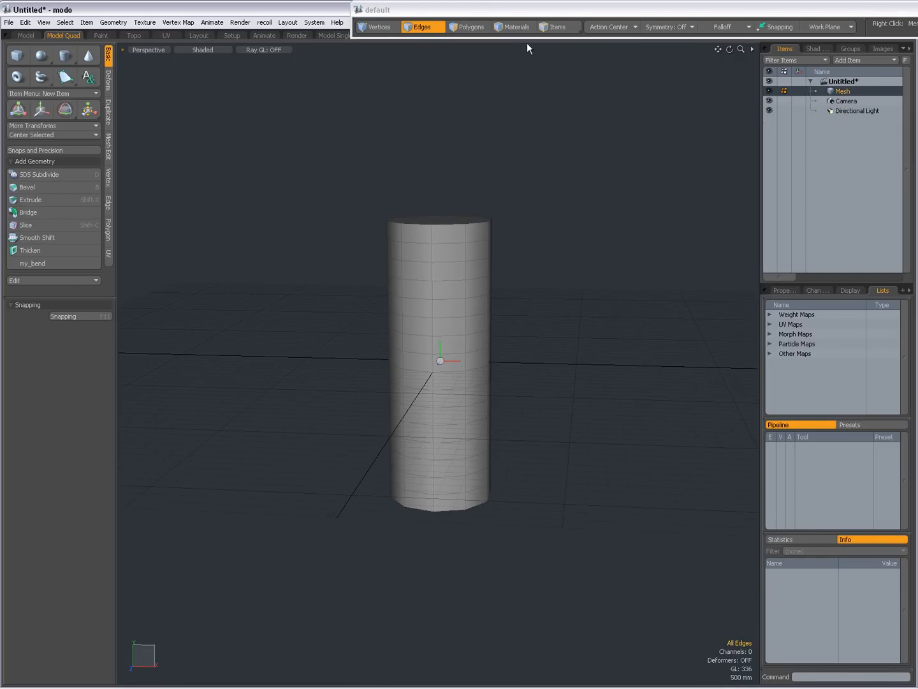
# Switch to Vertices selection mode to work on the cylinder's points.
pyautogui.click(556, 27)
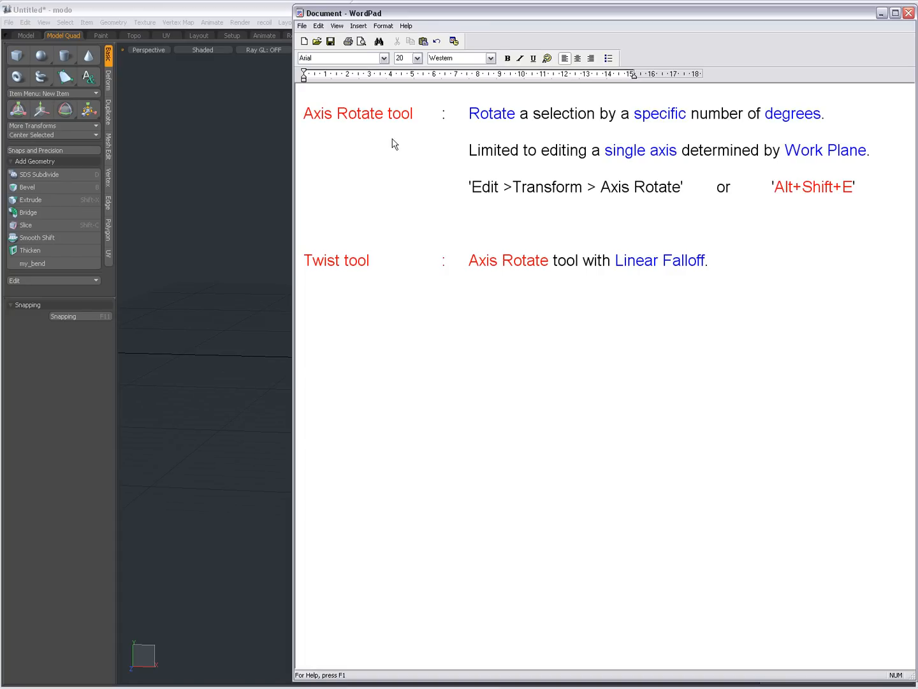
pyautogui.moveTo(310, 237)
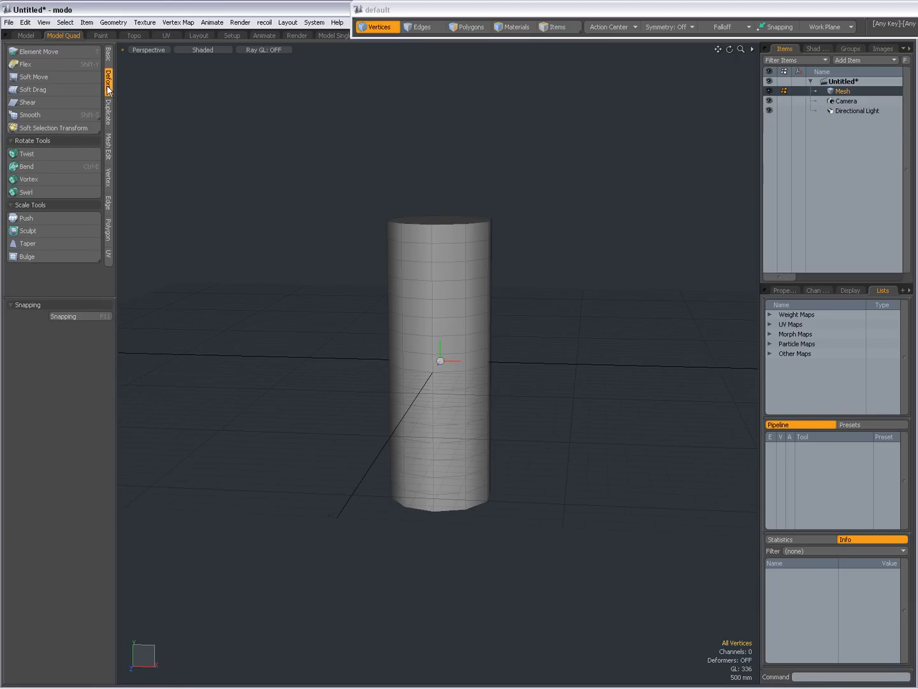
pyautogui.moveTo(107, 90)
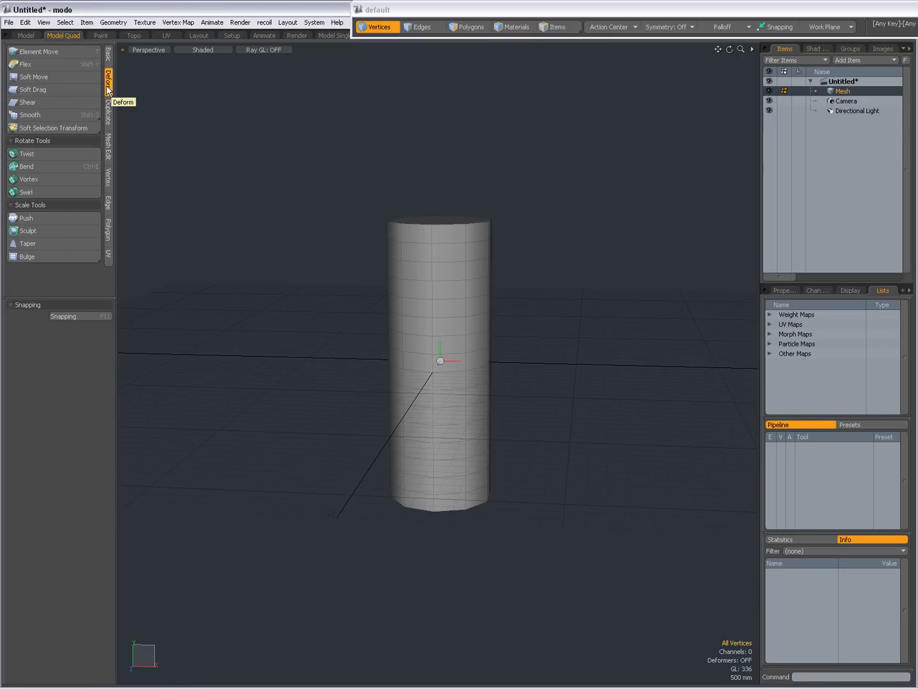
# Activate the Twist tool under Rotate Tools, pairing Axis Rotate with Linear Falloff.
pyautogui.click(27, 153)
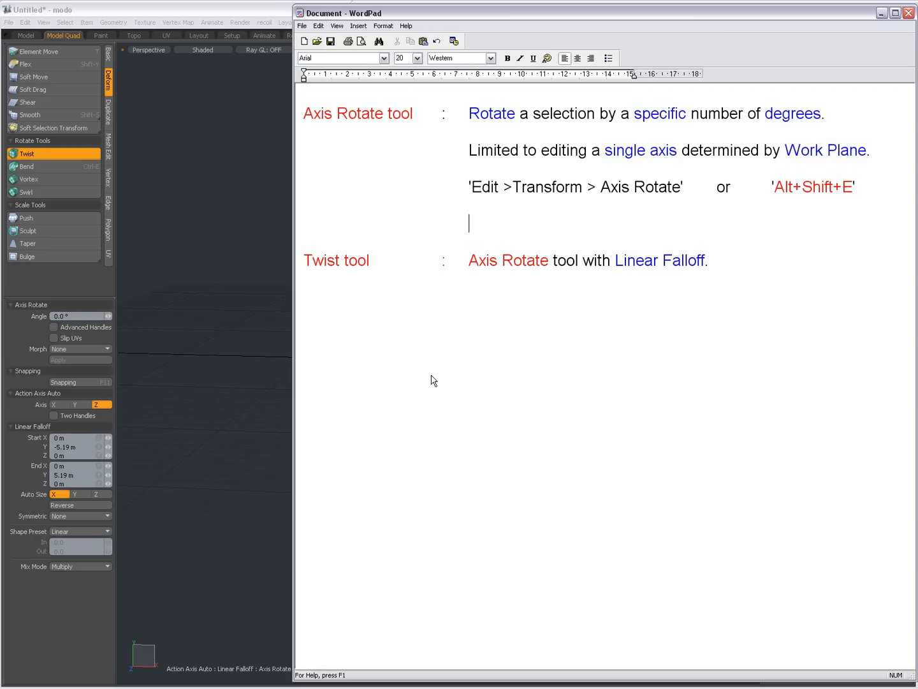
pyautogui.moveTo(548, 273)
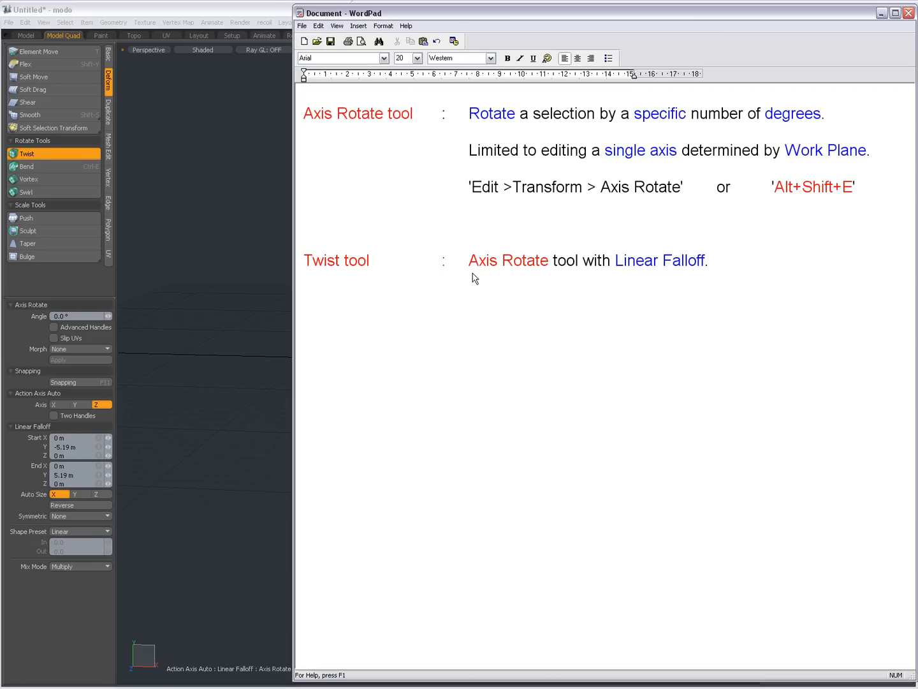
pyautogui.moveTo(637, 270)
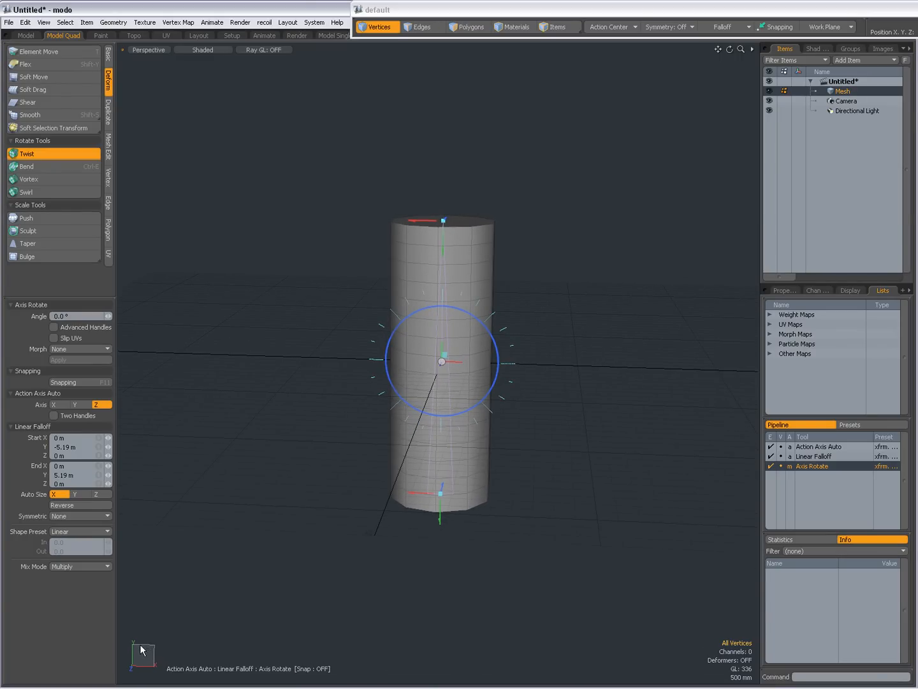
pyautogui.moveTo(498, 421)
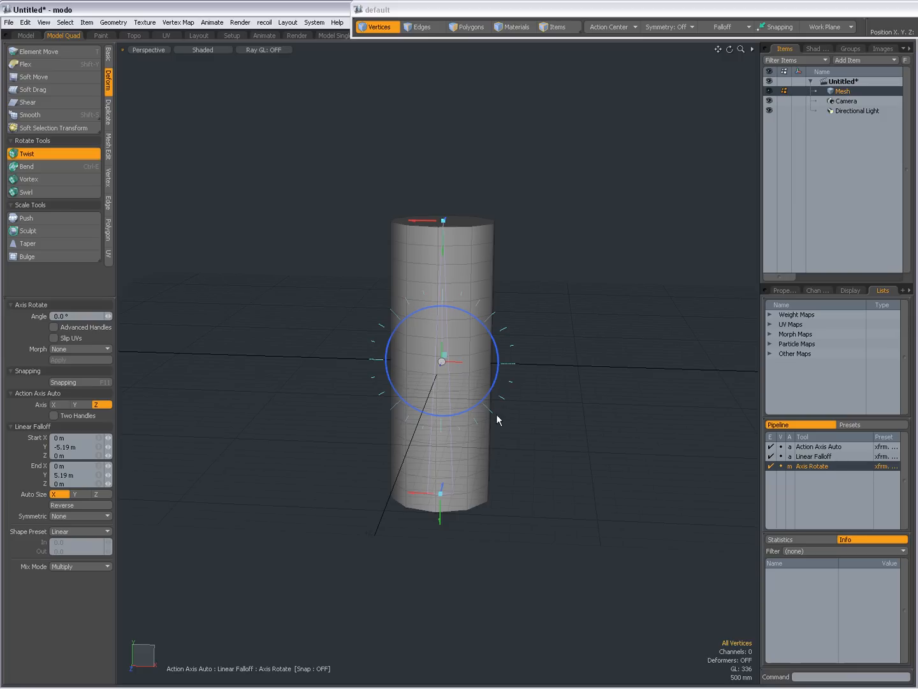
pyautogui.moveTo(456, 240)
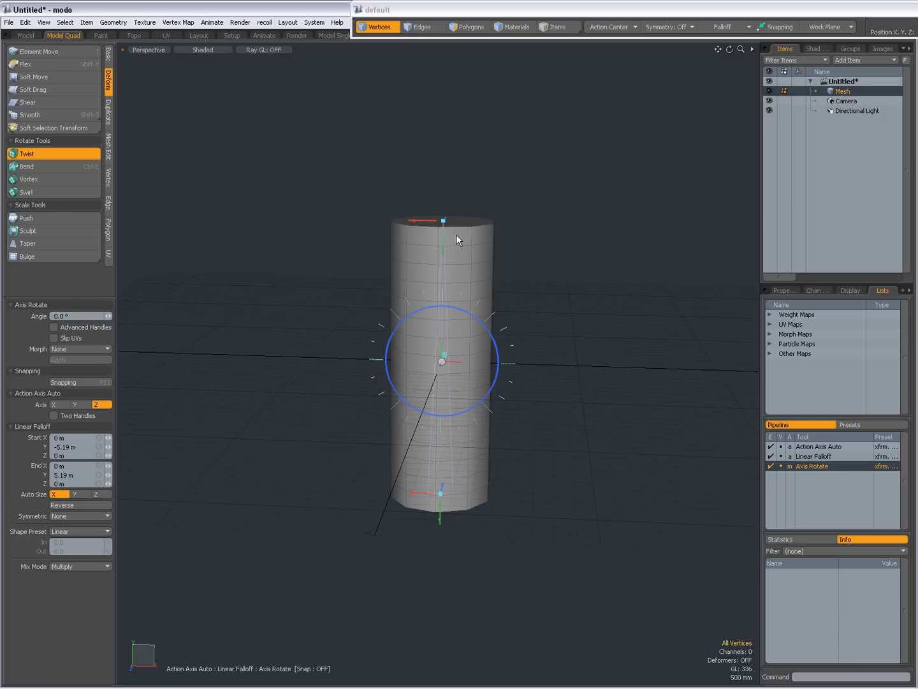
pyautogui.moveTo(475, 367)
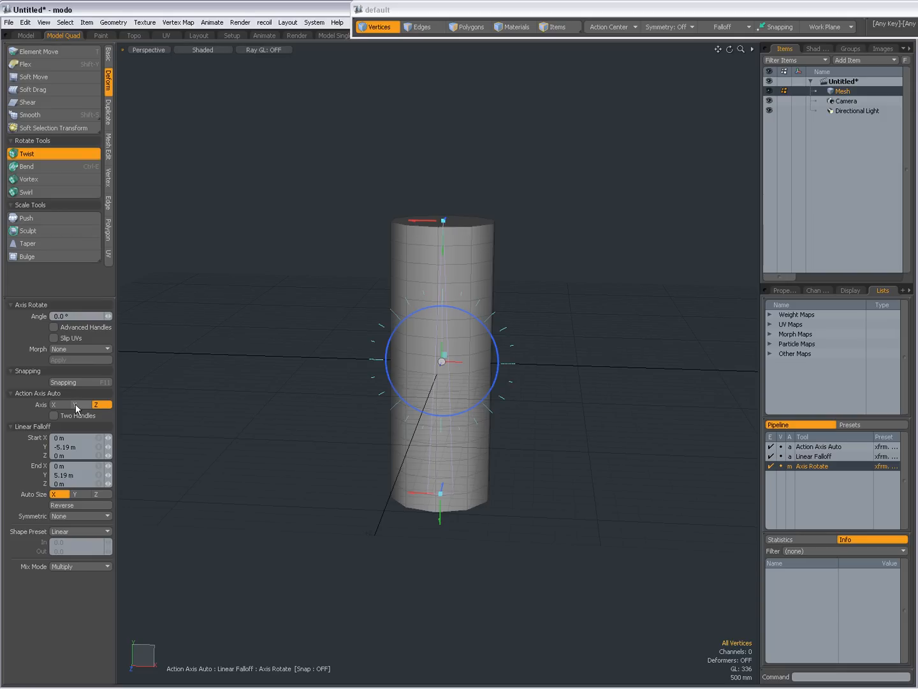
# Twist the cylinder 72 degrees around the Y axis and drop the tool.
pyautogui.click(80, 404)
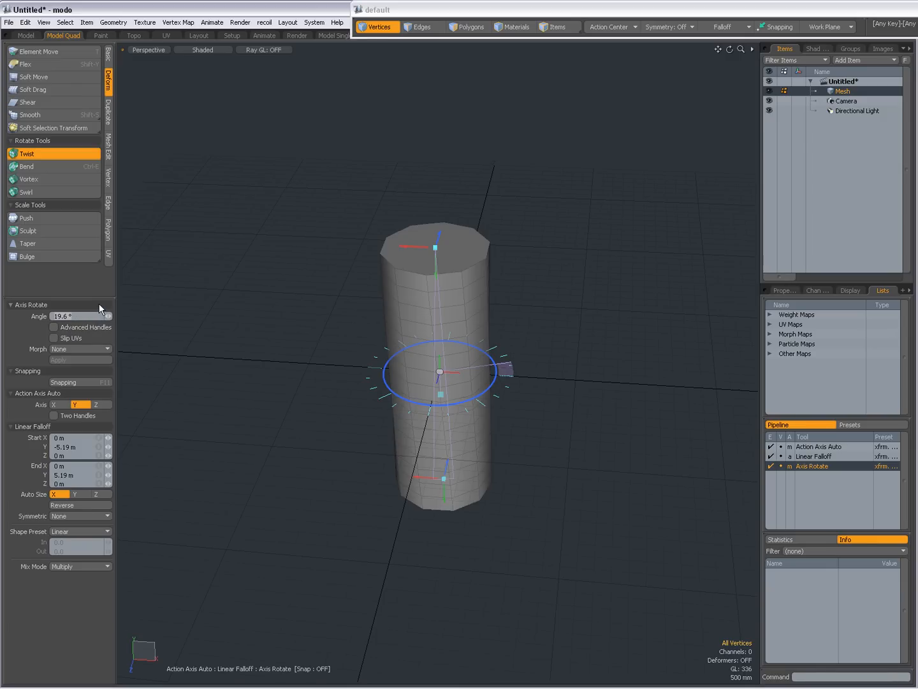
pyautogui.write('72')
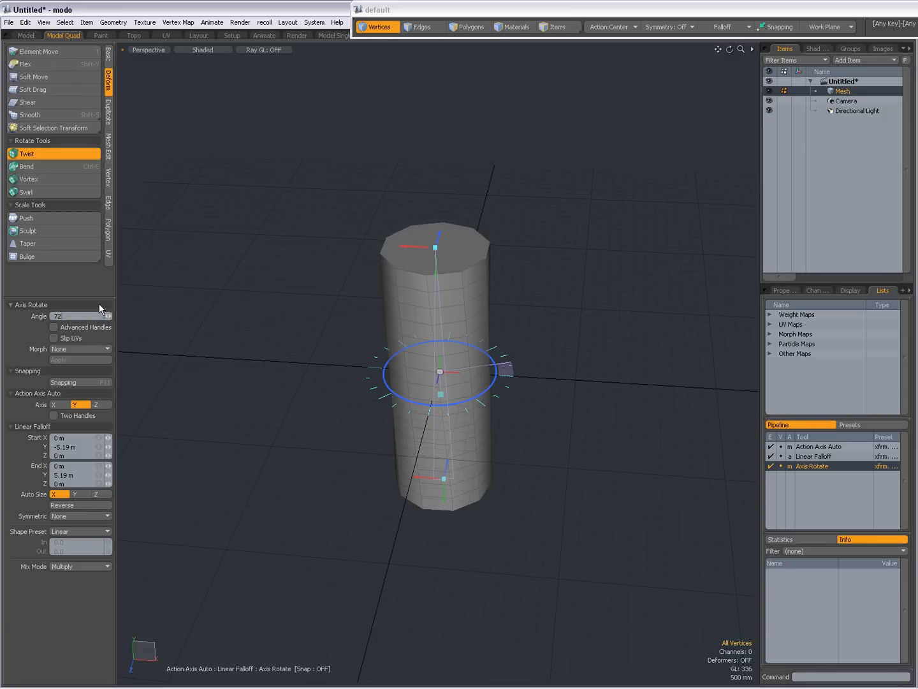
pyautogui.moveTo(504, 368); pyautogui.dragTo(510, 393)
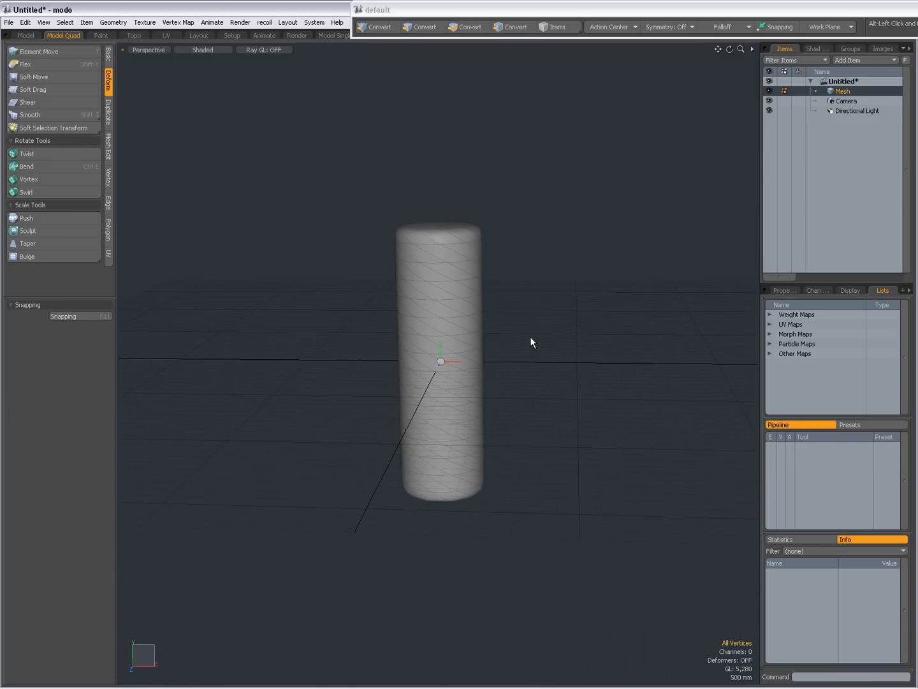
# Select the spiral edge loops along the twisted cylinder and show the Edge tools.
pyautogui.click(376, 27)
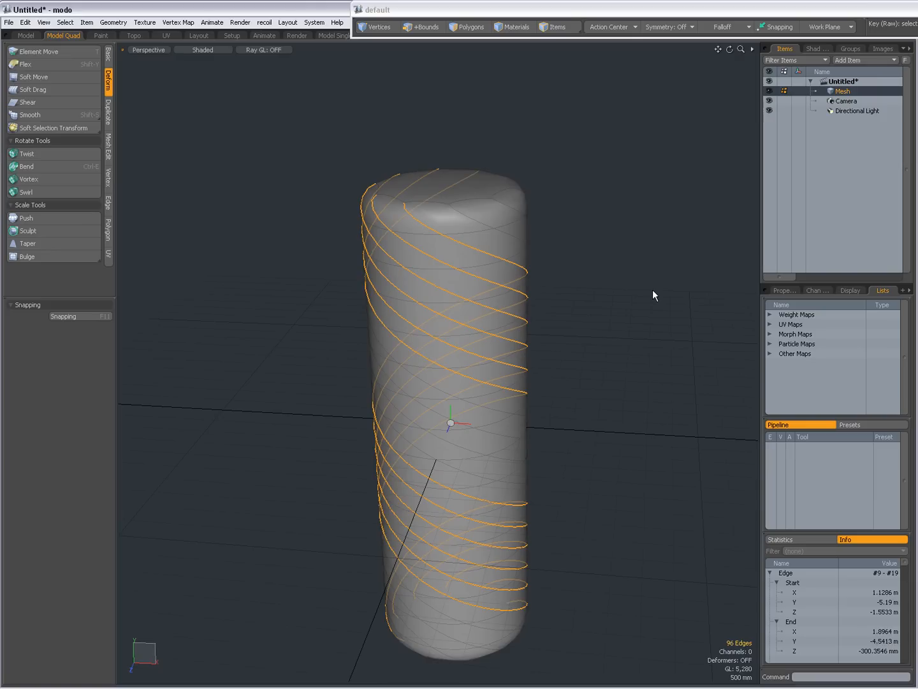
pyautogui.click(421, 27)
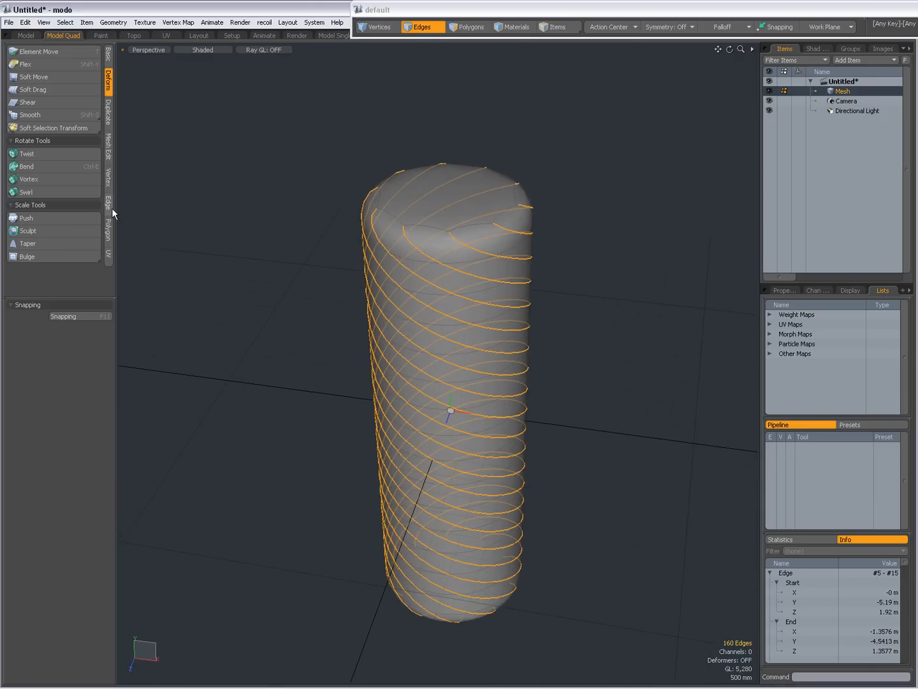
pyautogui.click(108, 205)
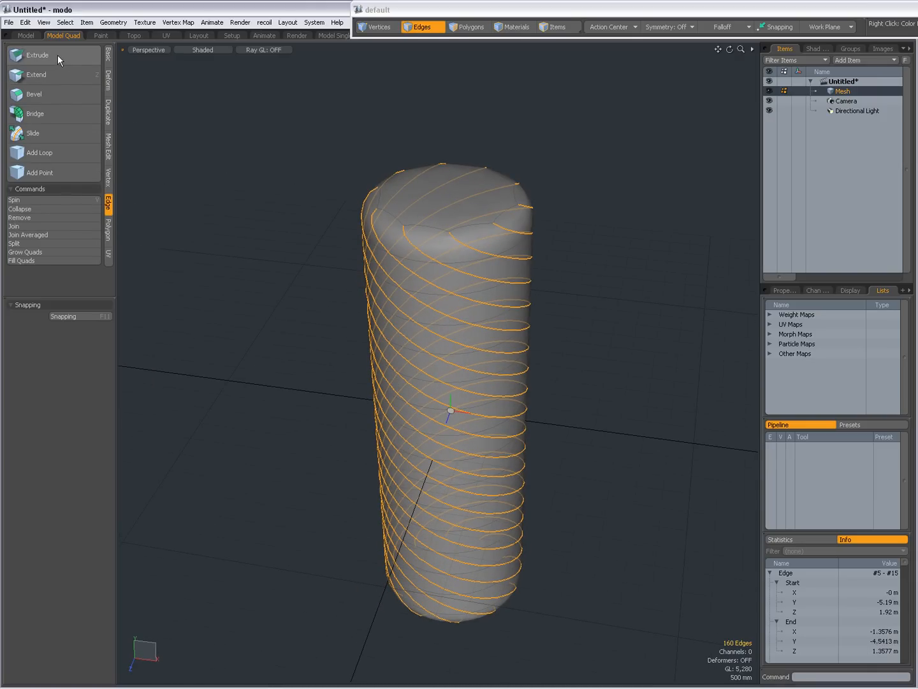
pyautogui.click(37, 55)
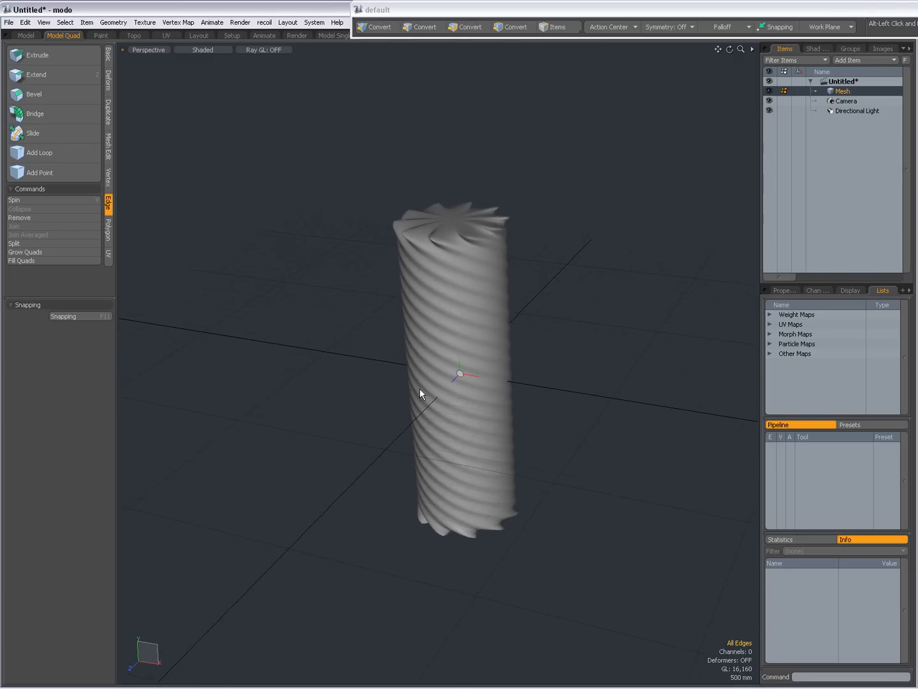
pyautogui.click(421, 27)
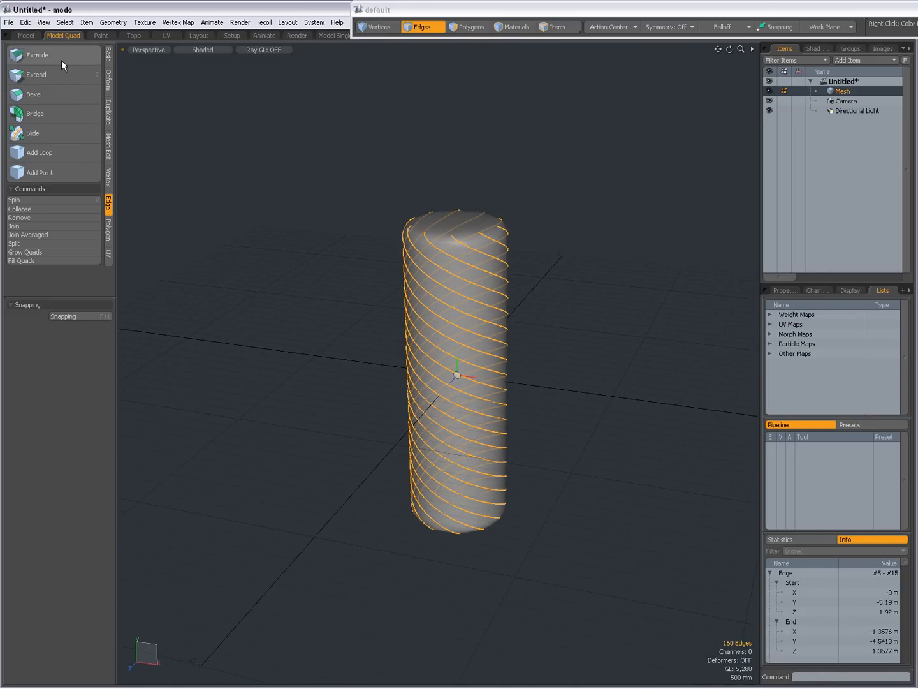
# Extrude the 160 selected spiral edges outward into raised thread ridges.
pyautogui.click(37, 54)
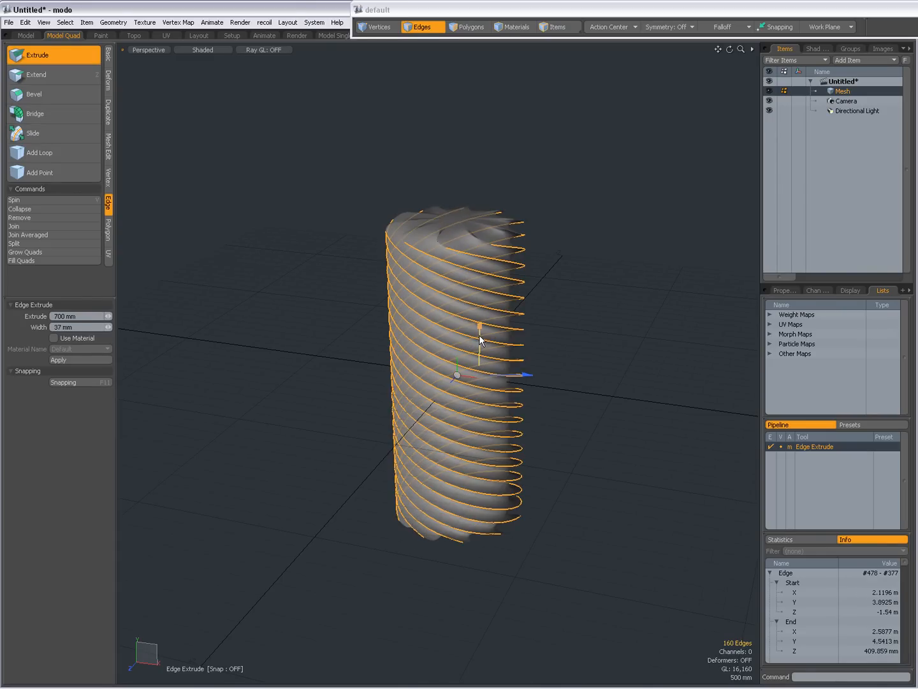
pyautogui.moveTo(482, 339); pyautogui.dragTo(528, 378)
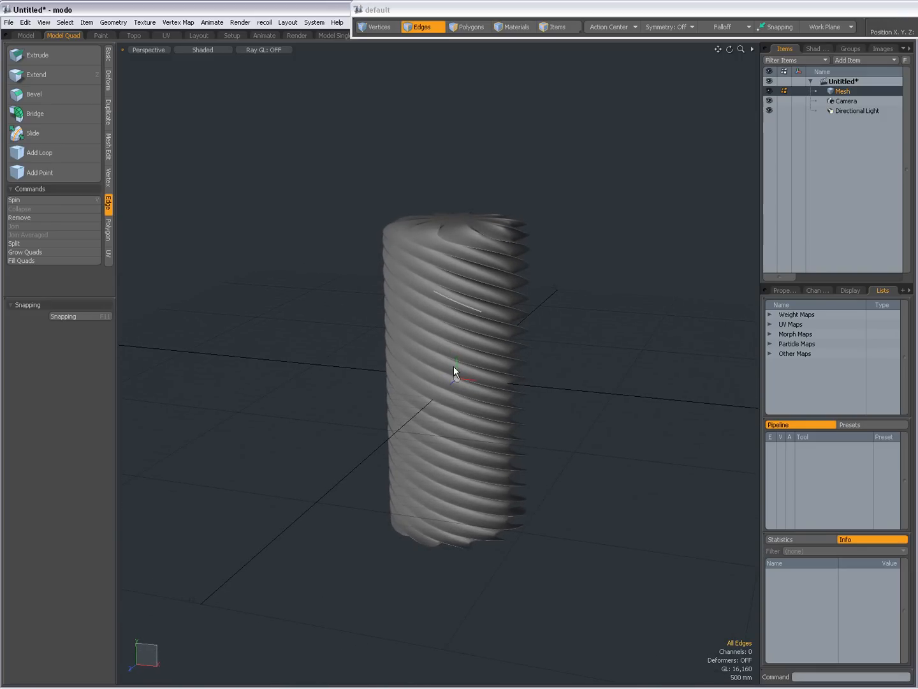
pyautogui.moveTo(523, 313)
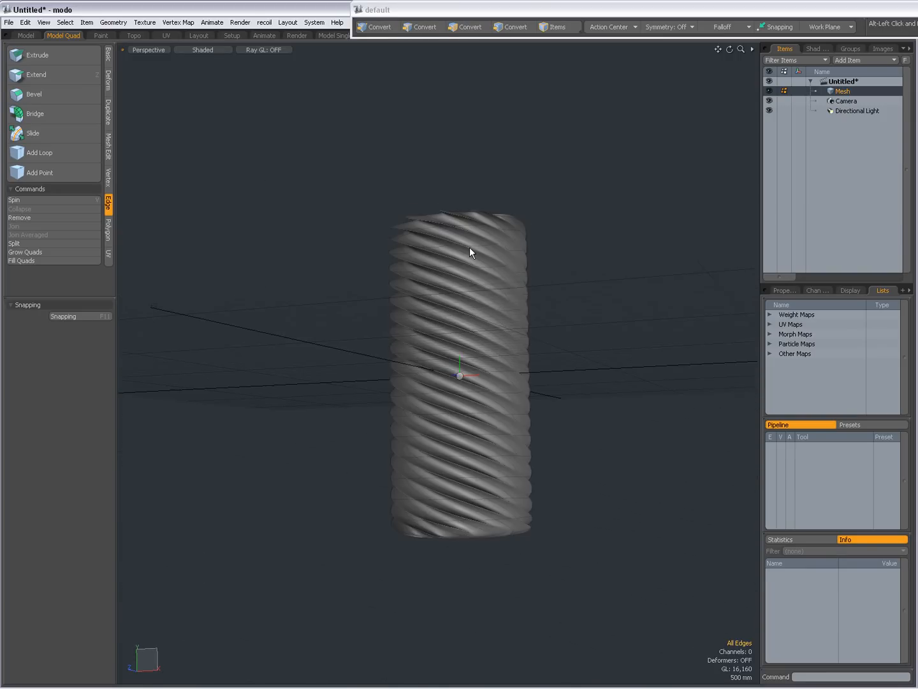
# Activate the Twist tool again from the Deform tools on the threaded cylinder.
pyautogui.moveTo(472, 252); pyautogui.dragTo(504, 317)
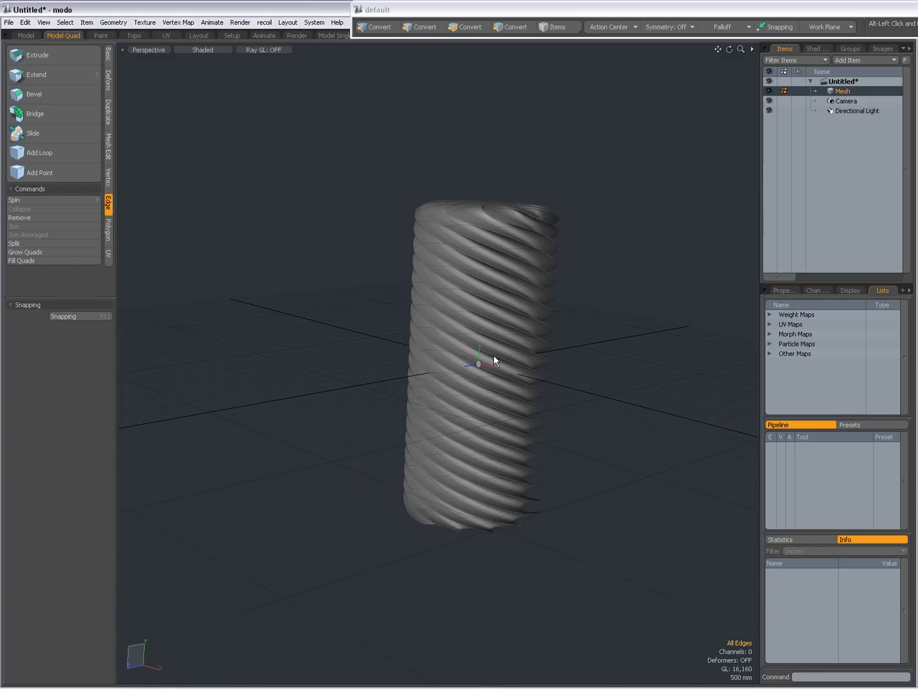
pyautogui.click(421, 27)
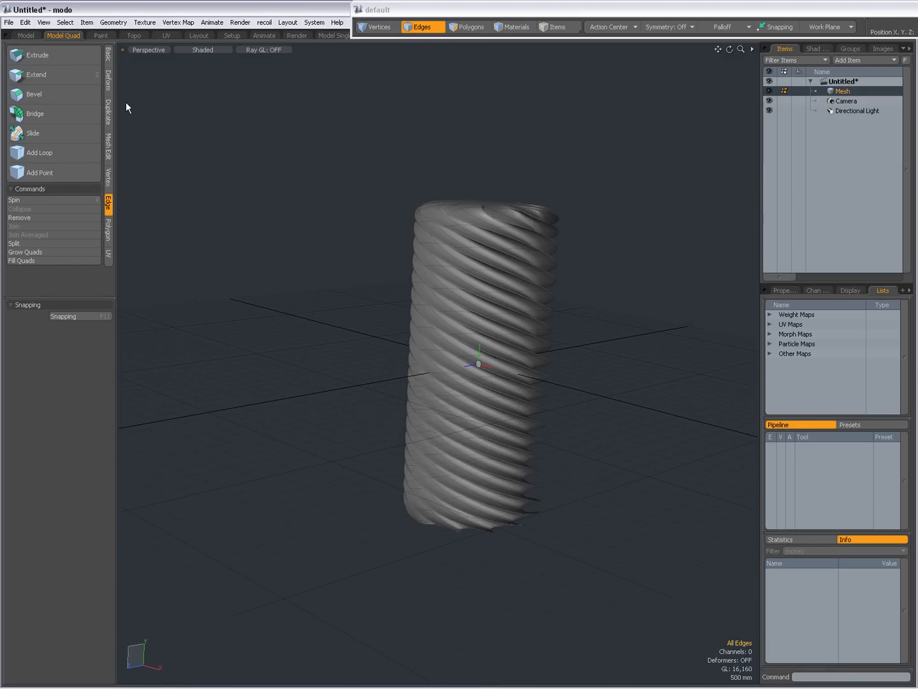
pyautogui.click(108, 82)
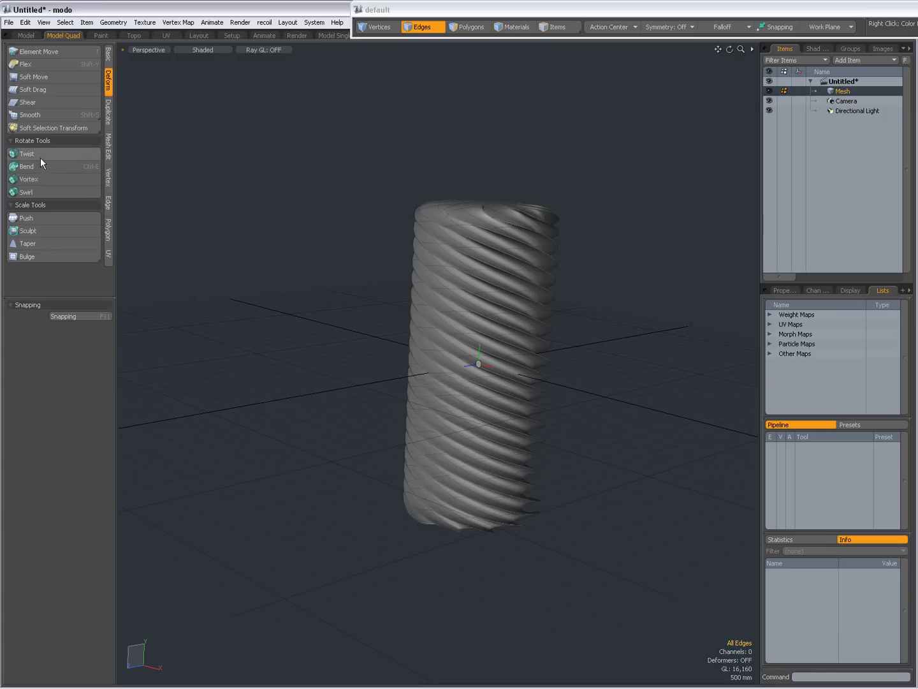
pyautogui.click(27, 153)
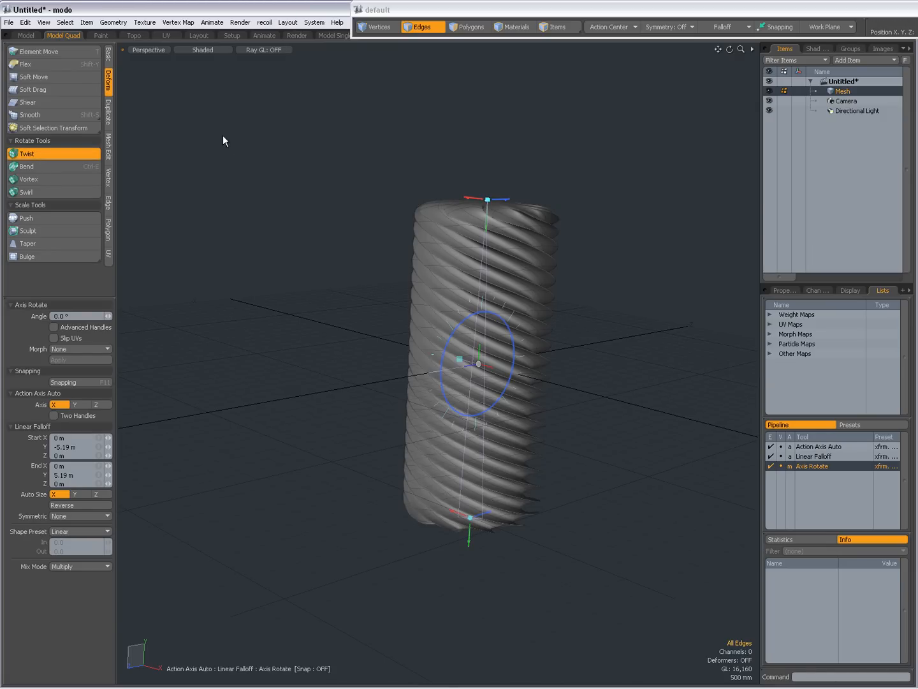